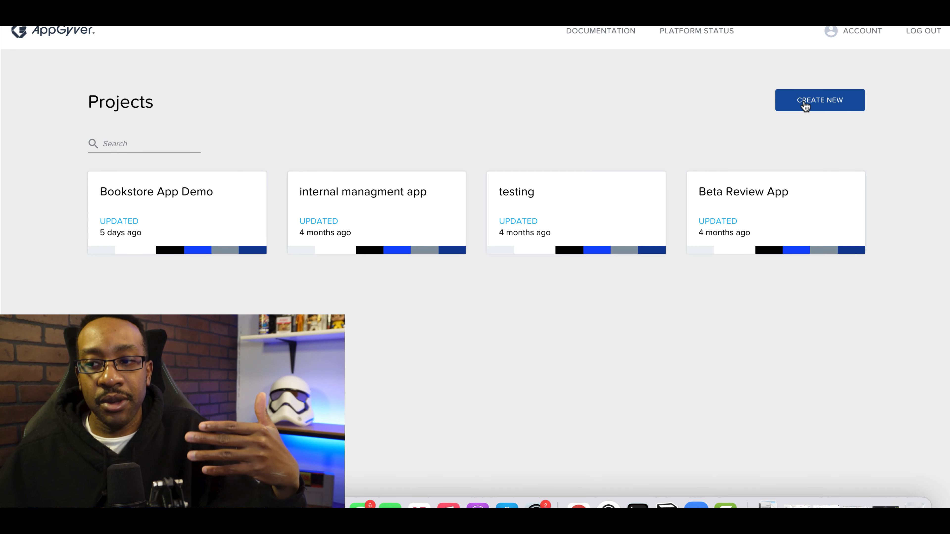
- Create a new AppGyver project named 'Beta App' and open its editor
click(820, 100)
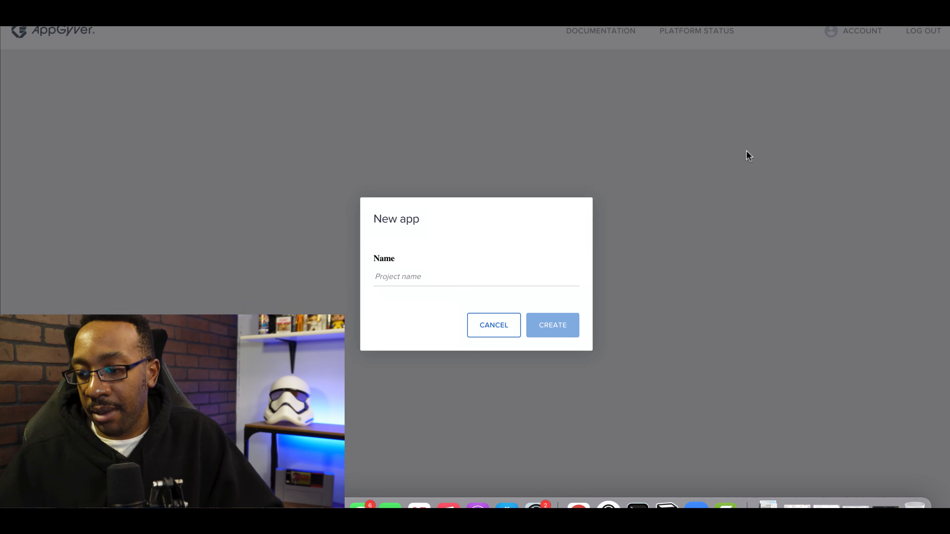
click(476, 276)
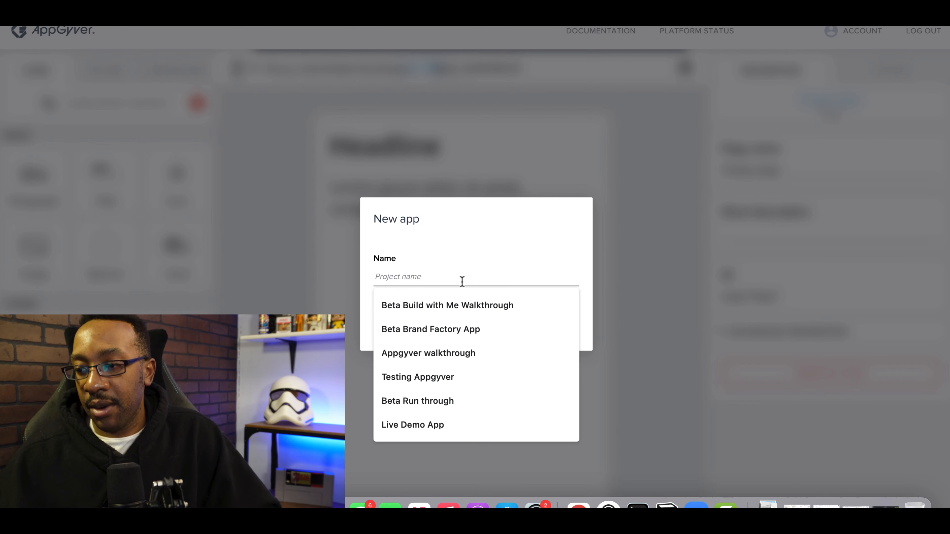
text(Beta App 1)
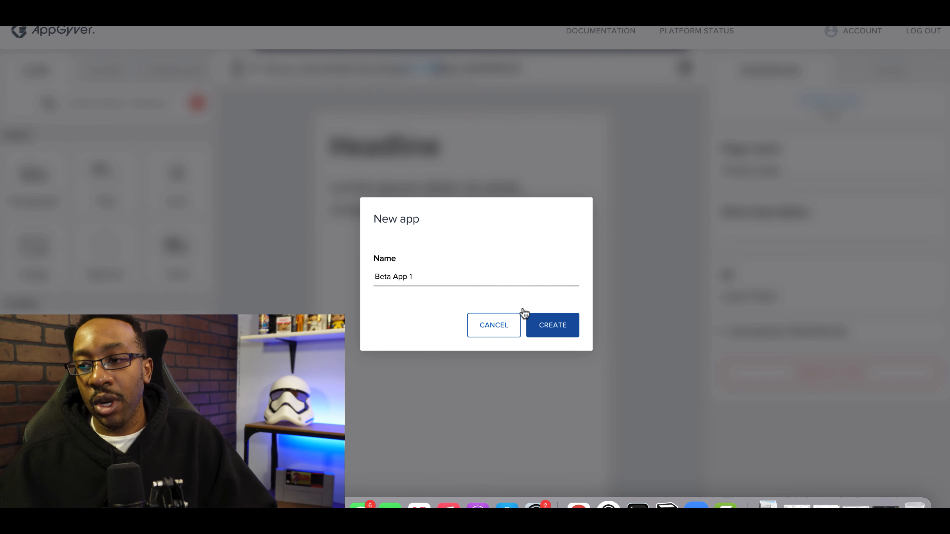
click(552, 326)
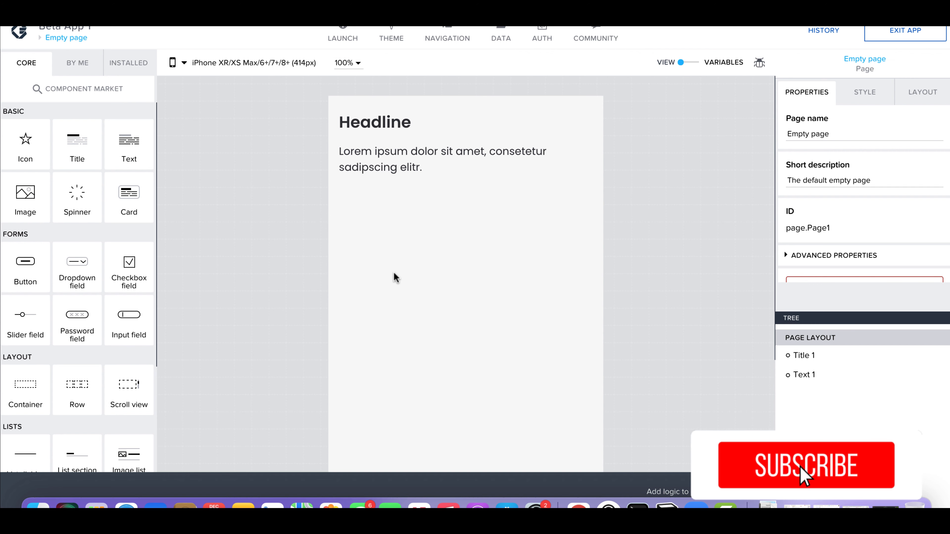
click(807, 465)
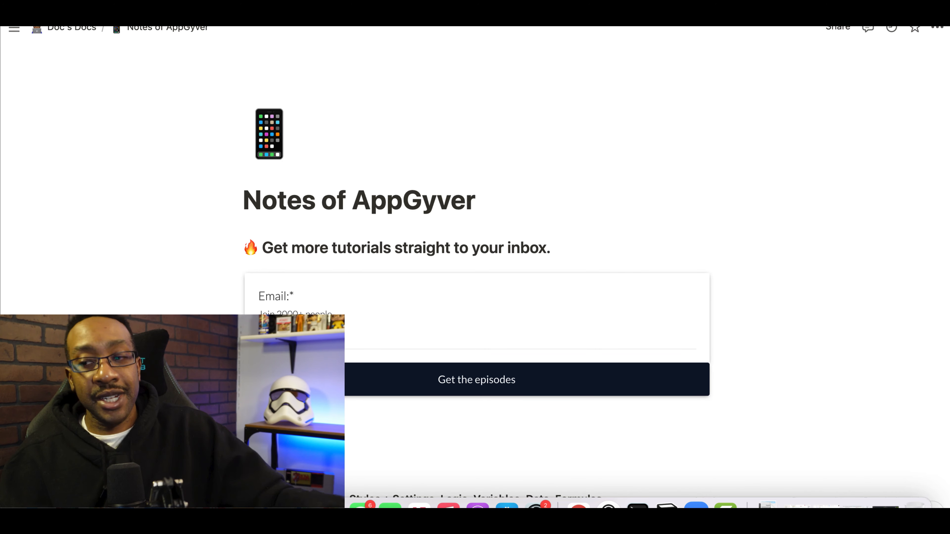
- Scroll the Notion notes through the core components, device preview and text styling sections
scroll(down, 3)
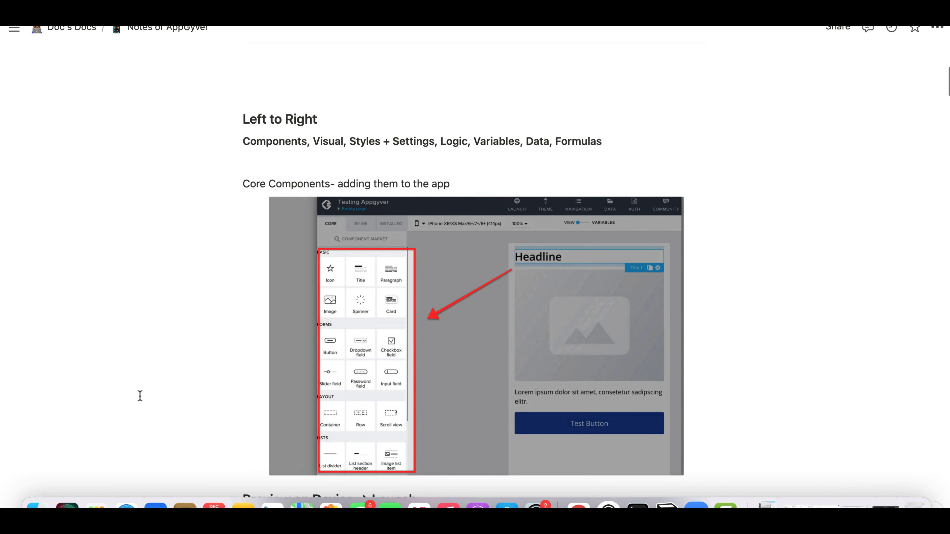
scroll(down, 3)
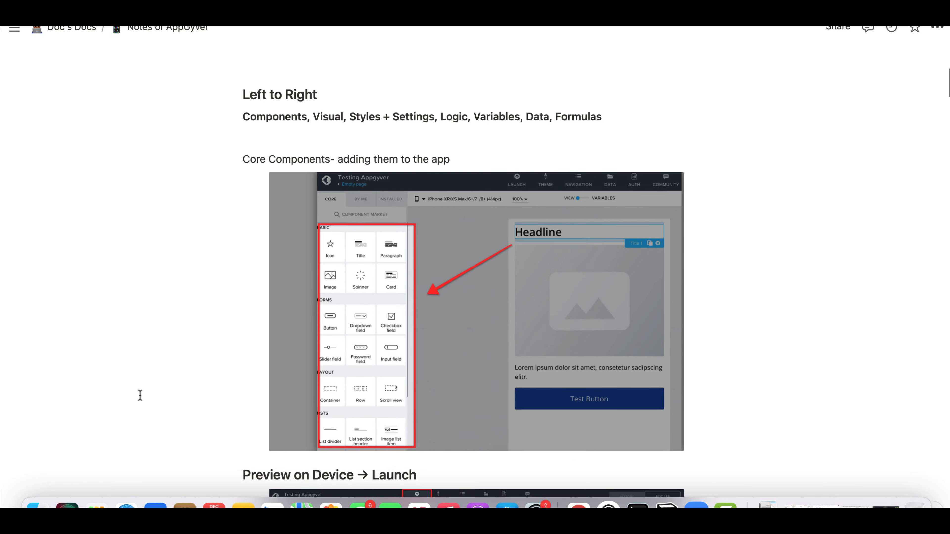
scroll(down, 3)
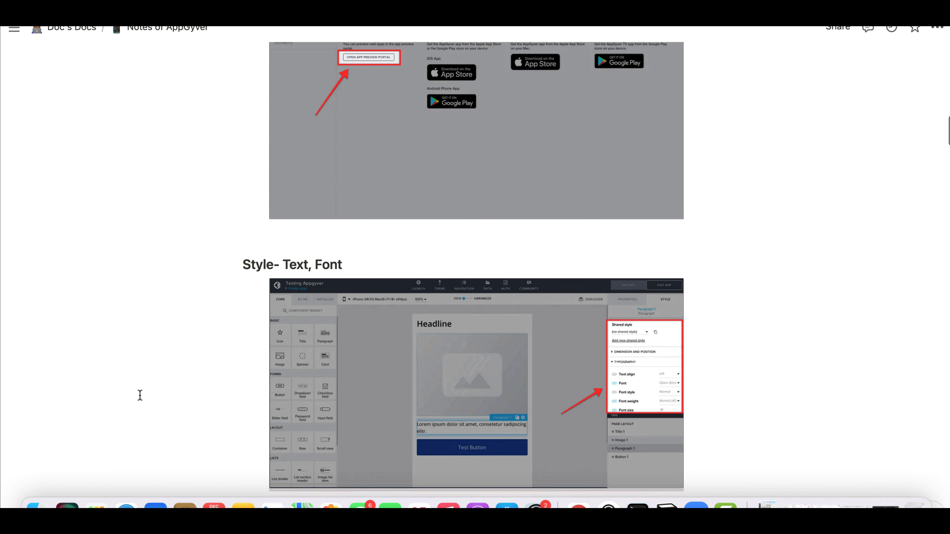
scroll(down, 3)
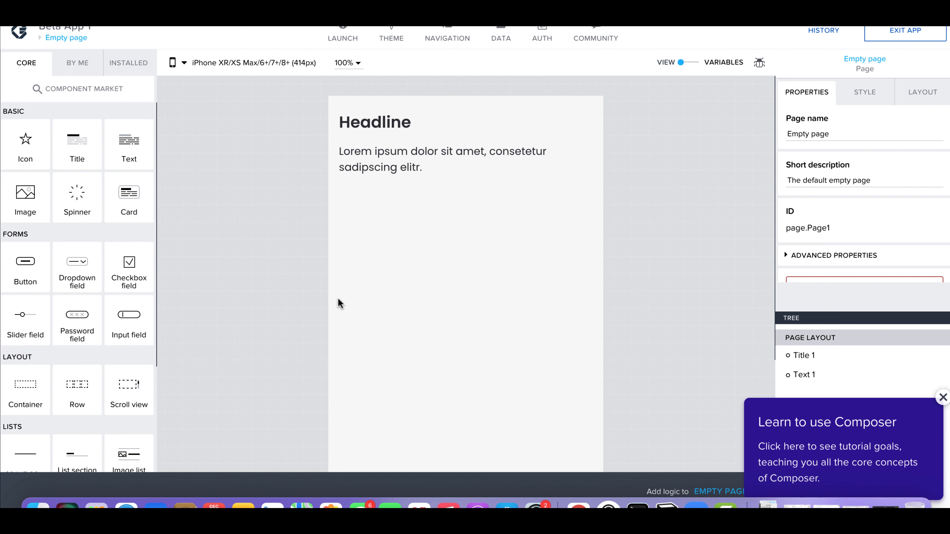
- Dismiss the Learn to use Composer prompt and move on to the AppGyver blog
click(942, 397)
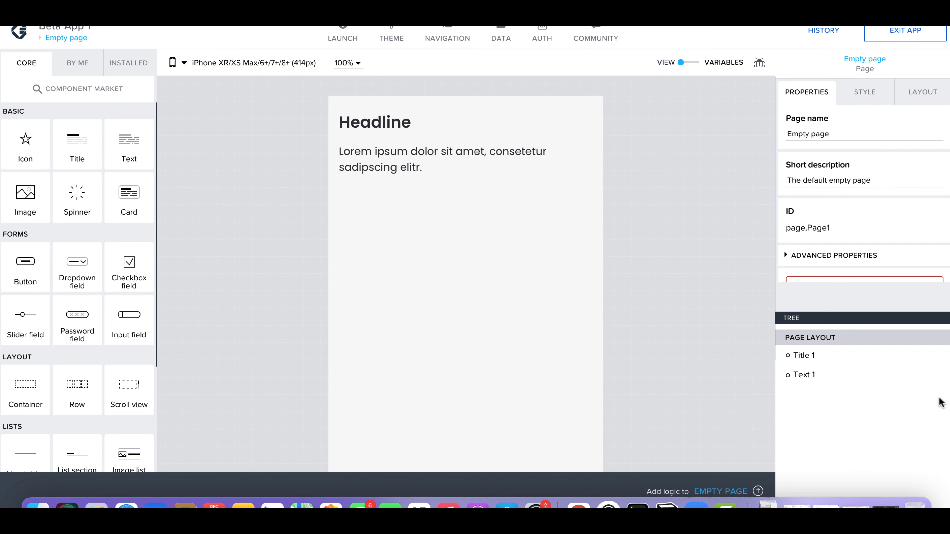
click(757, 492)
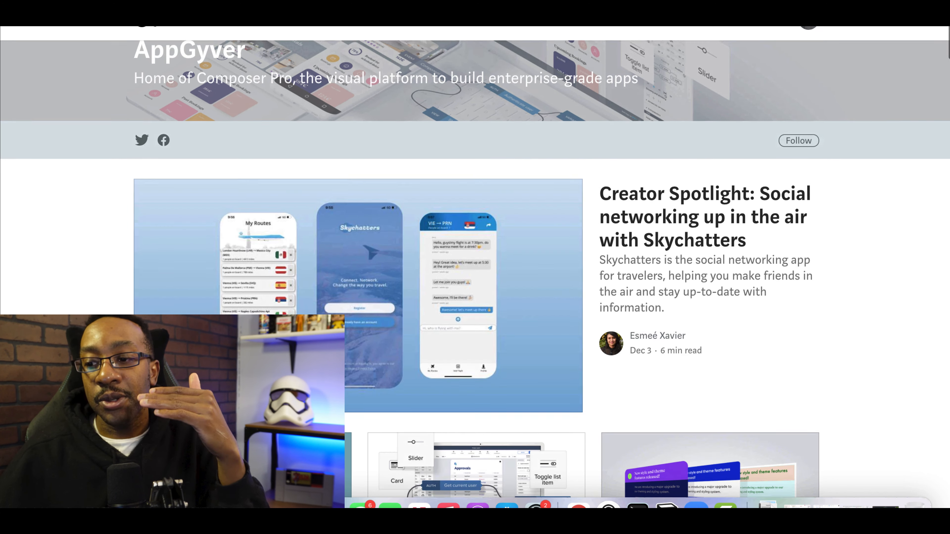
- Scroll the AppGyver Medium publication down to its latest articles
scroll(down, 3)
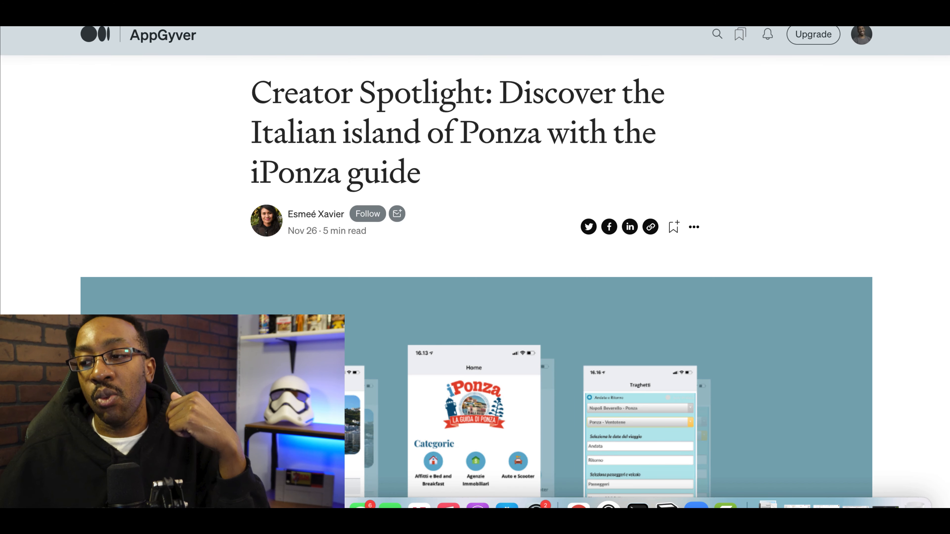
- Scroll through the iPonza Creator Spotlight article down to the end
scroll(down, 3)
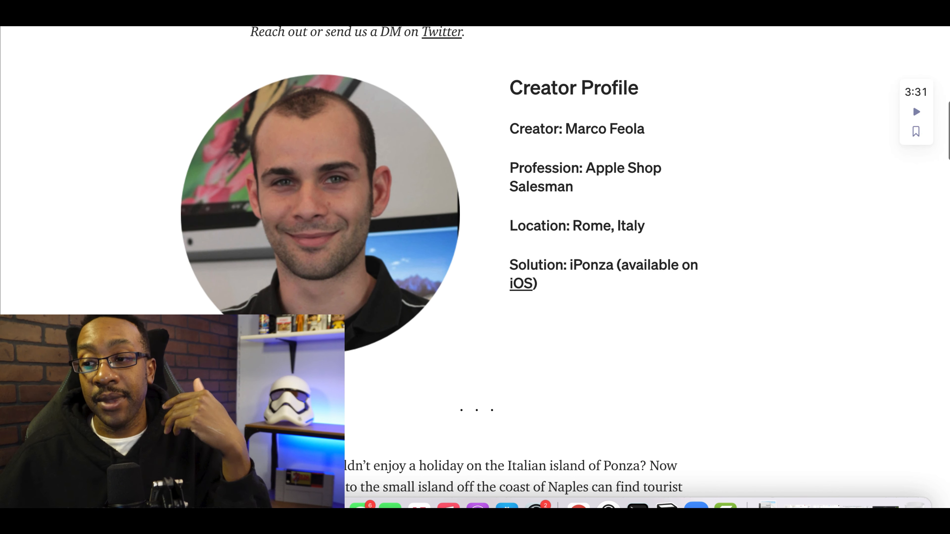
scroll(down, 3)
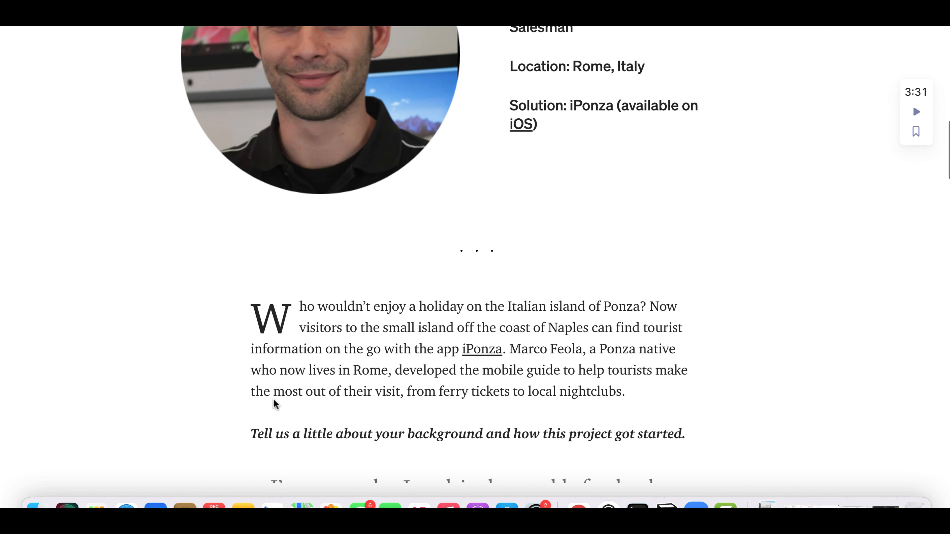
scroll(down, 3)
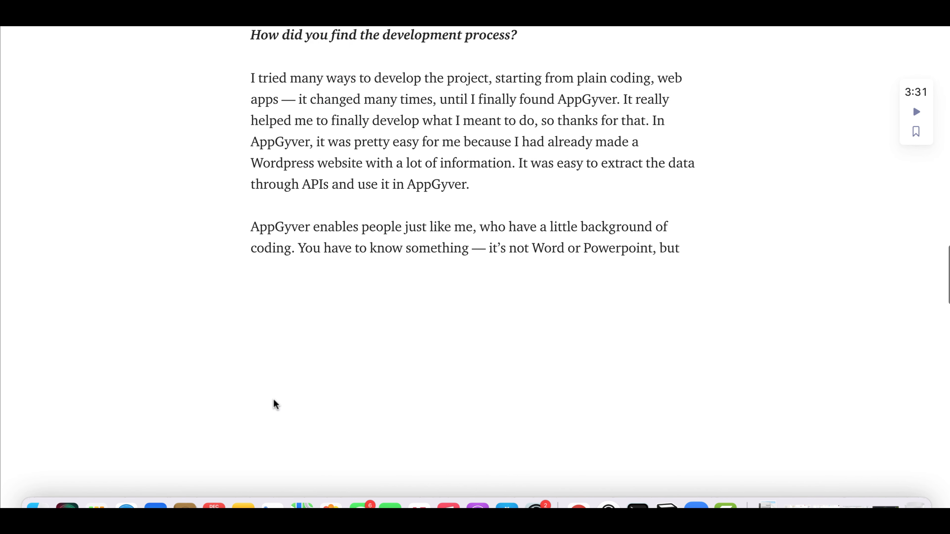
scroll(down, 3)
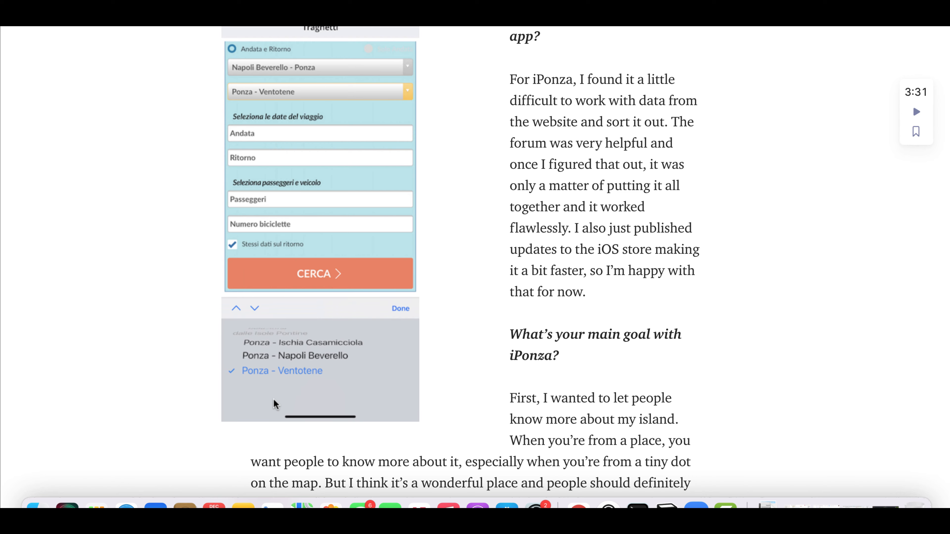
scroll(down, 3)
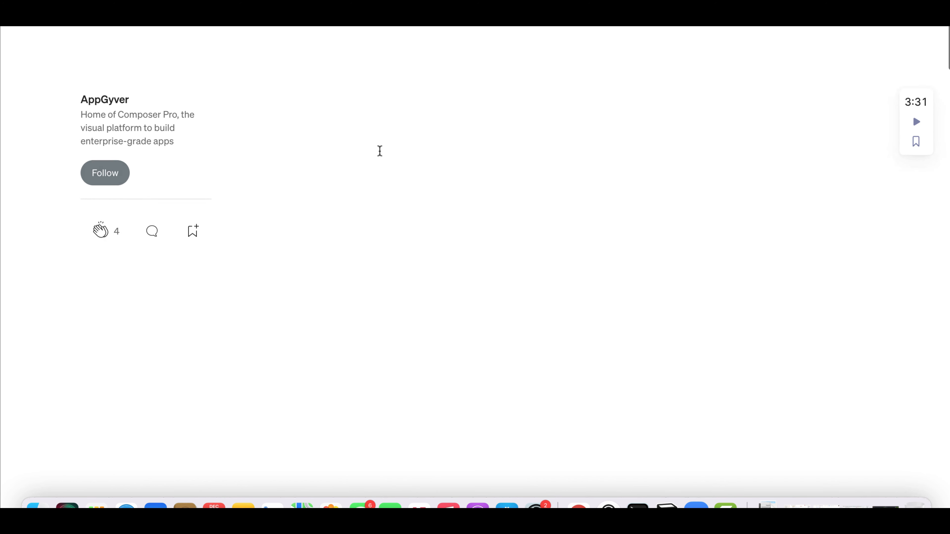
scroll(down, 3)
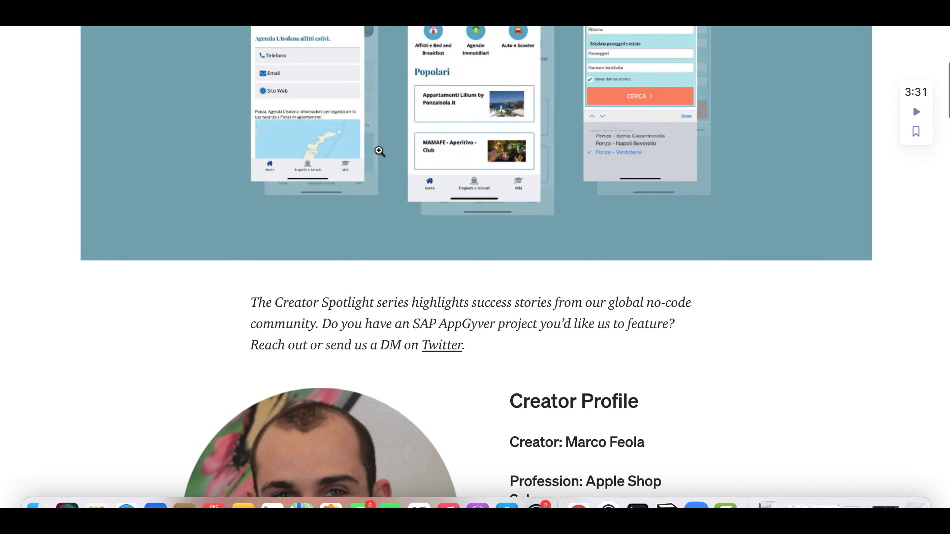
scroll(down, 3)
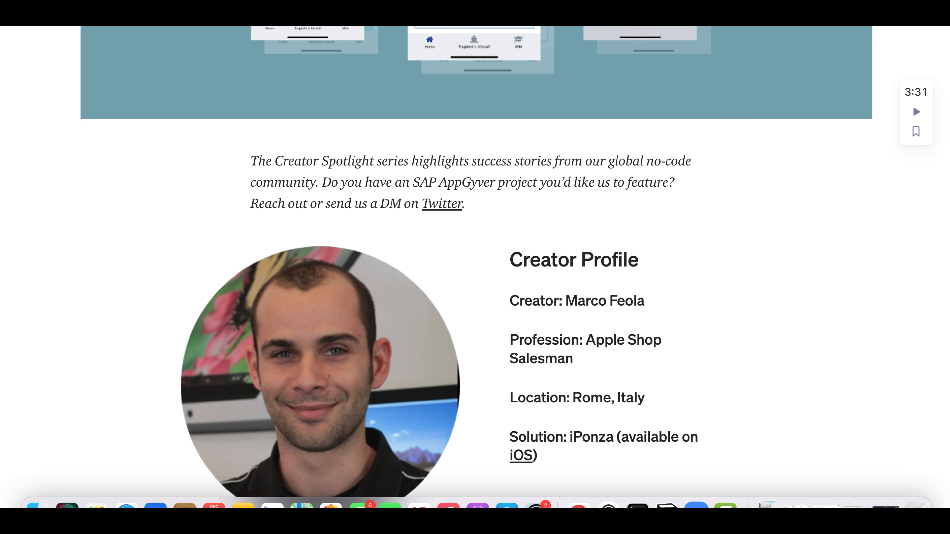
scroll(down, 3)
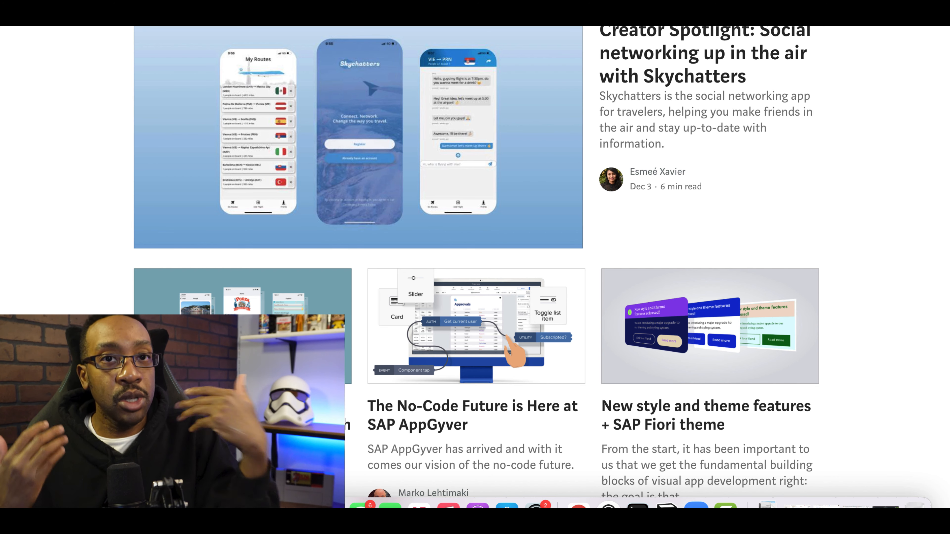
- Scroll the publication grid down to the iPonza, No-Code Future and SAP Fiori posts
scroll(down, 3)
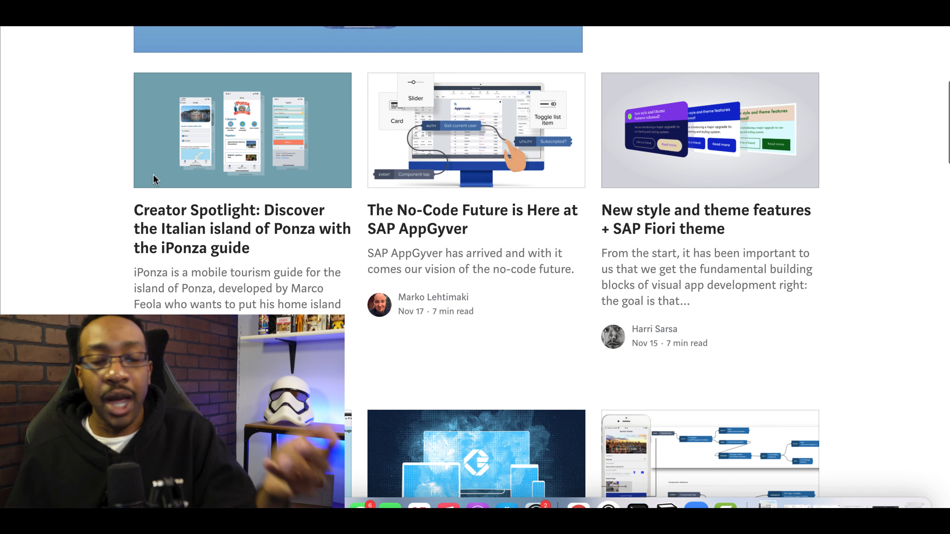
mouse_move(94, 255)
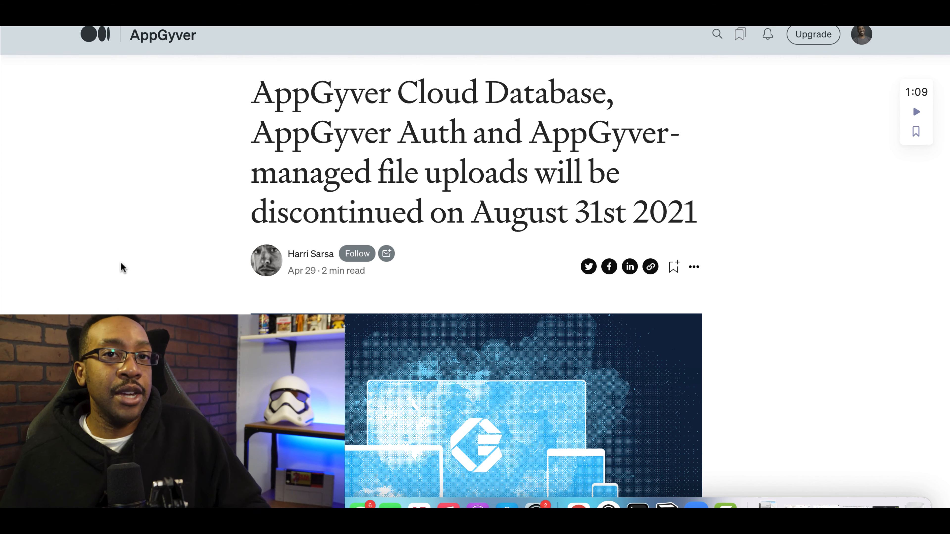
mouse_move(175, 259)
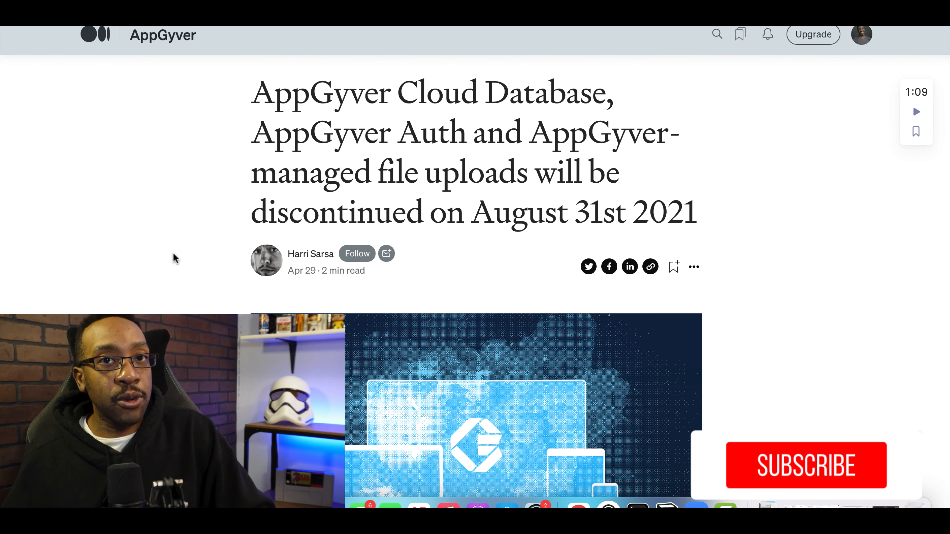
click(805, 465)
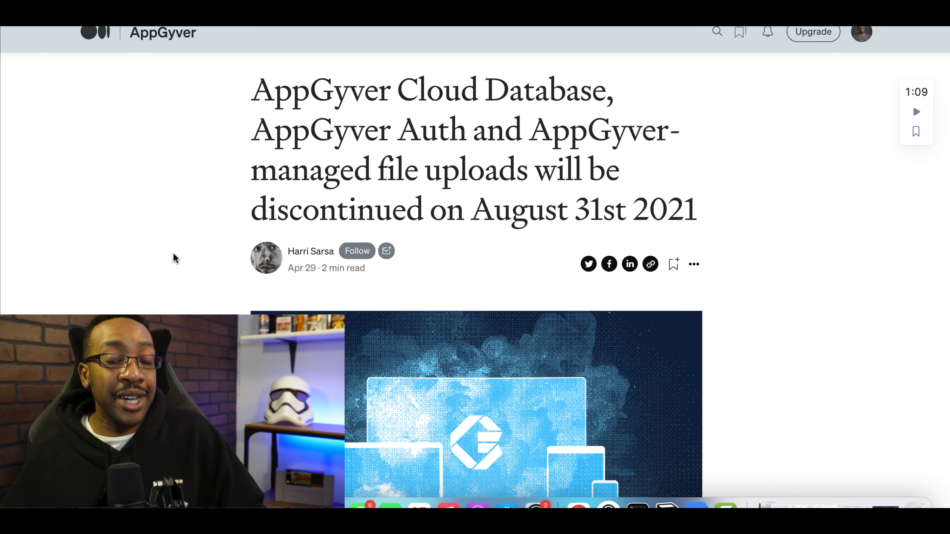
scroll(down, 3)
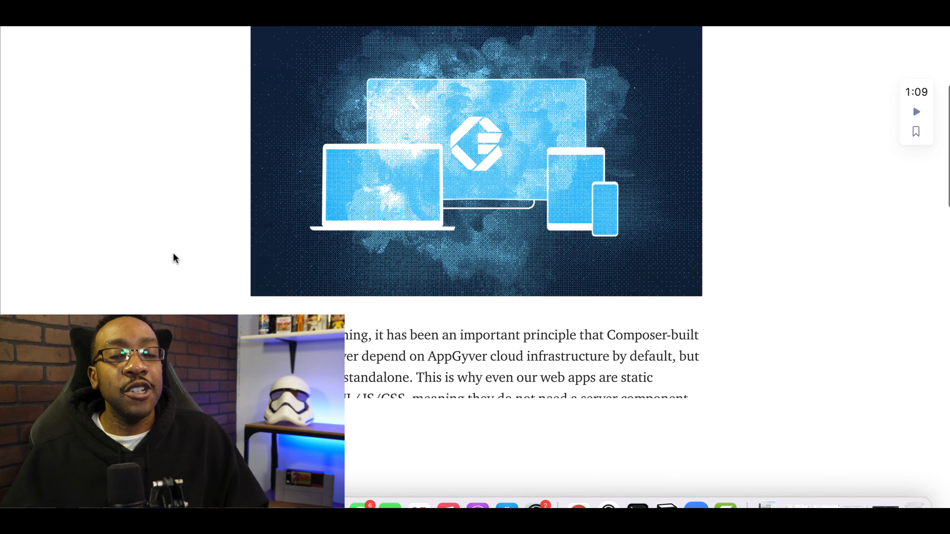
scroll(down, 3)
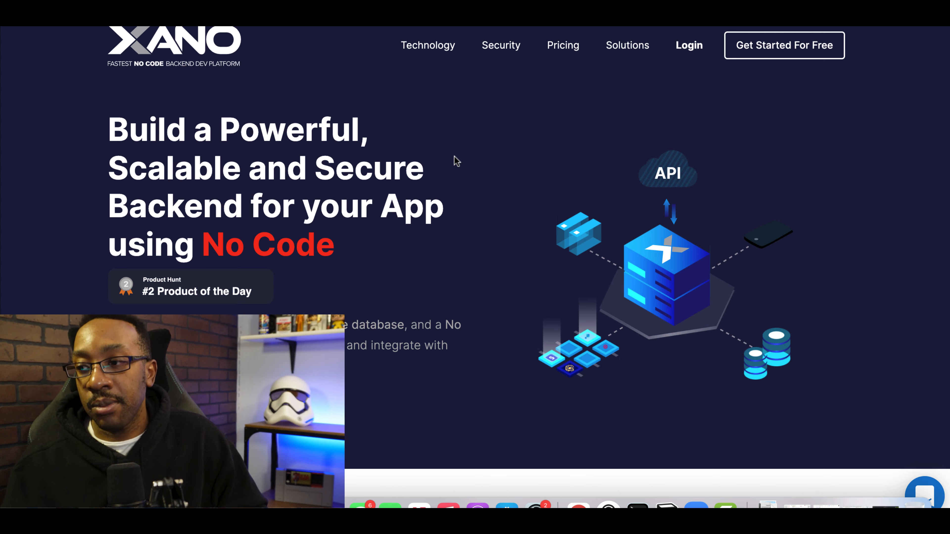
- Review Xano's Build, Launch, Scale and Enterprise pricing plan cards
click(563, 45)
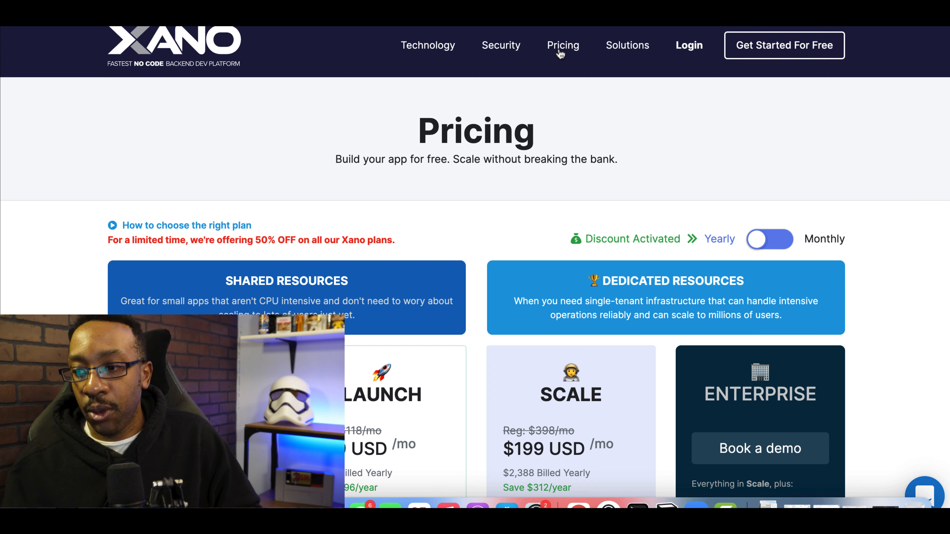
scroll(down, 3)
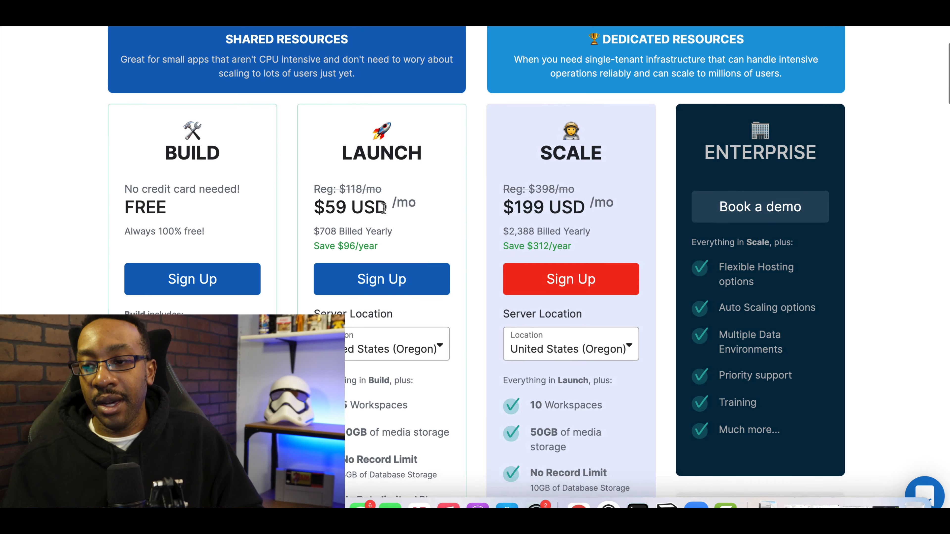
scroll(down, 3)
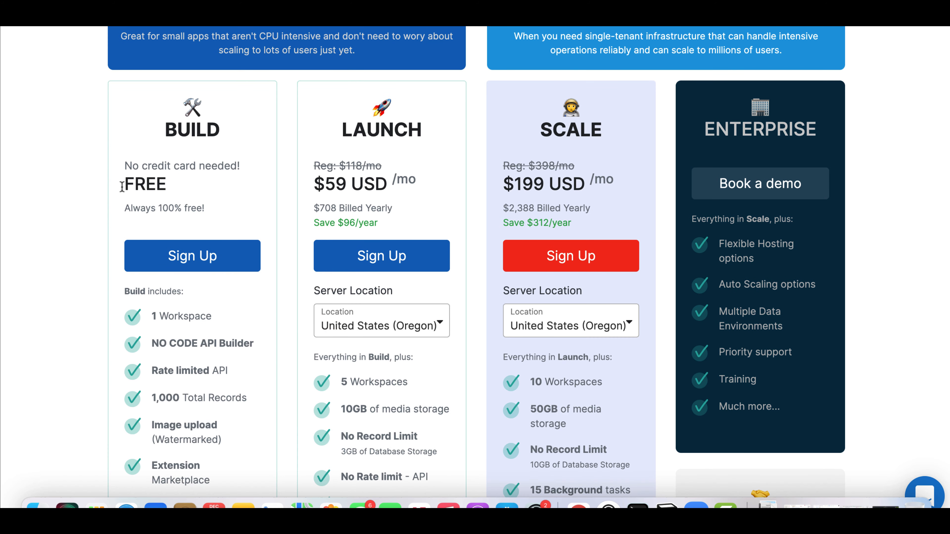
mouse_move(197, 152)
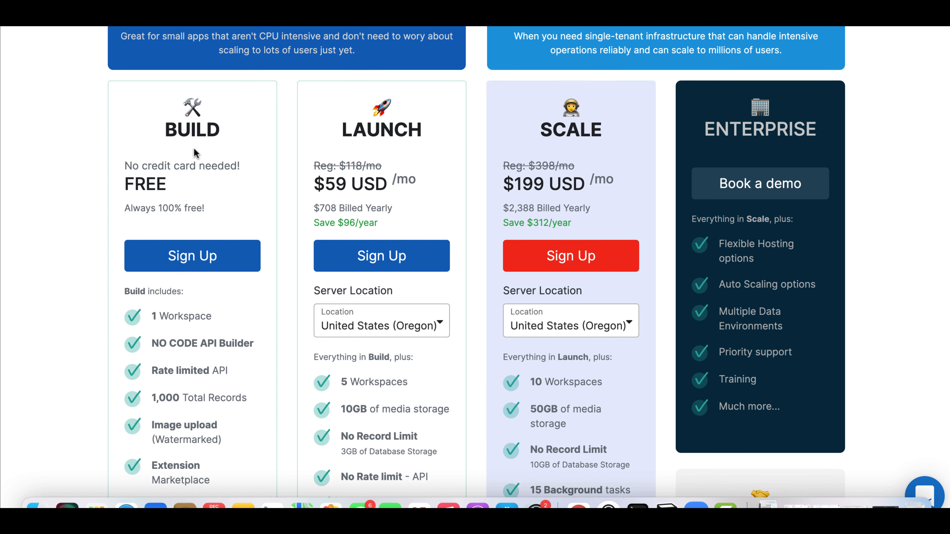
scroll(down, 3)
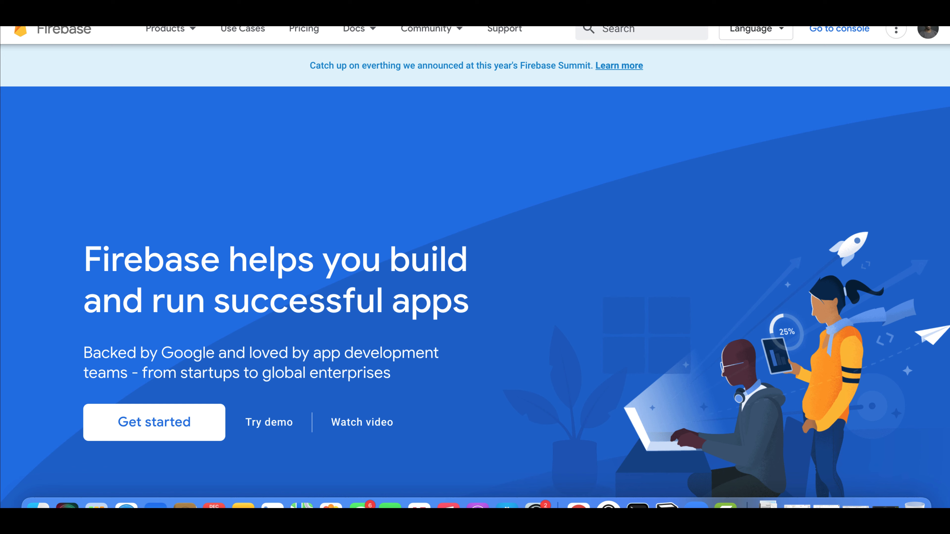
- Review Firebase's Spark versus Blaze plan comparison on the pricing page
click(303, 28)
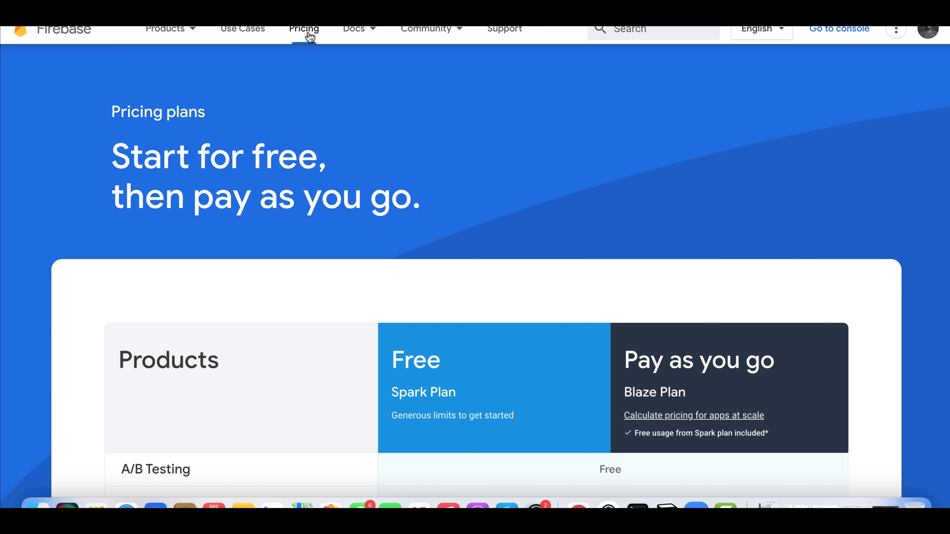
scroll(down, 3)
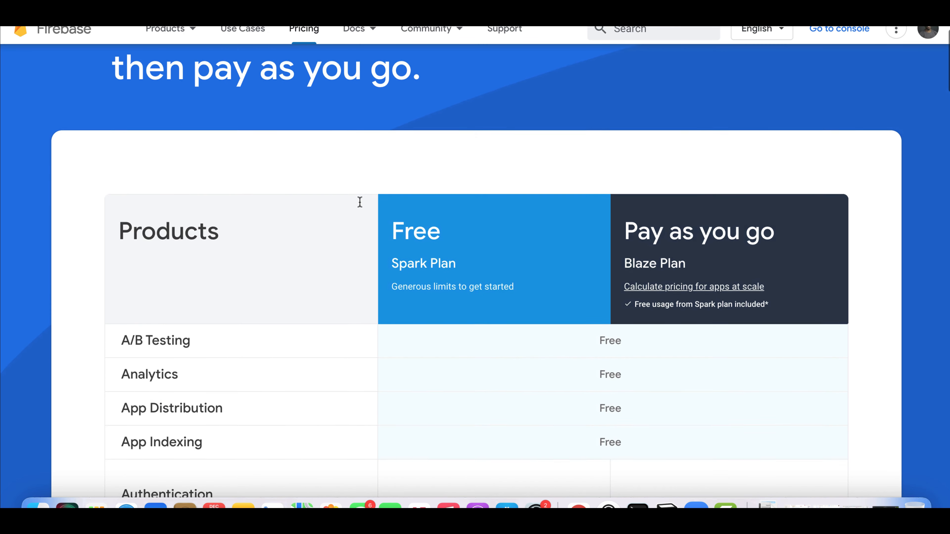
scroll(down, 3)
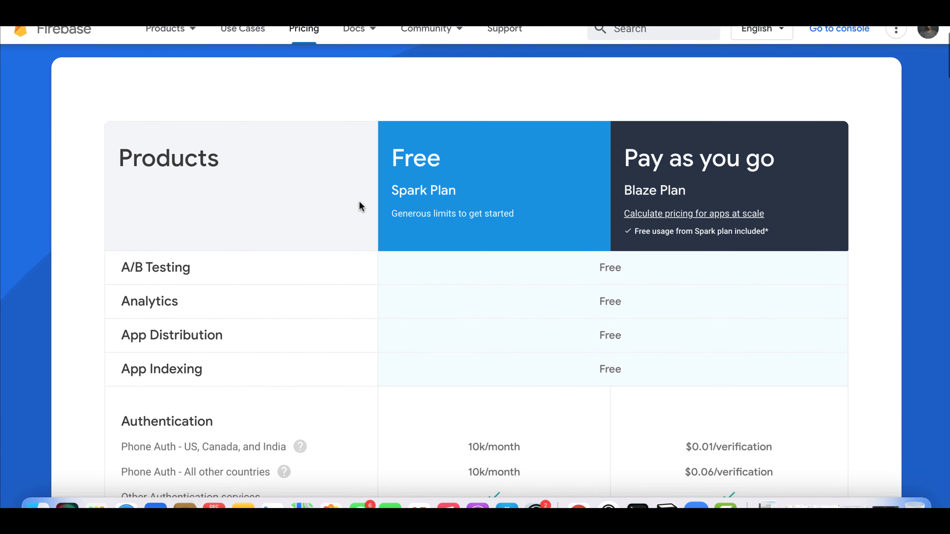
scroll(down, 3)
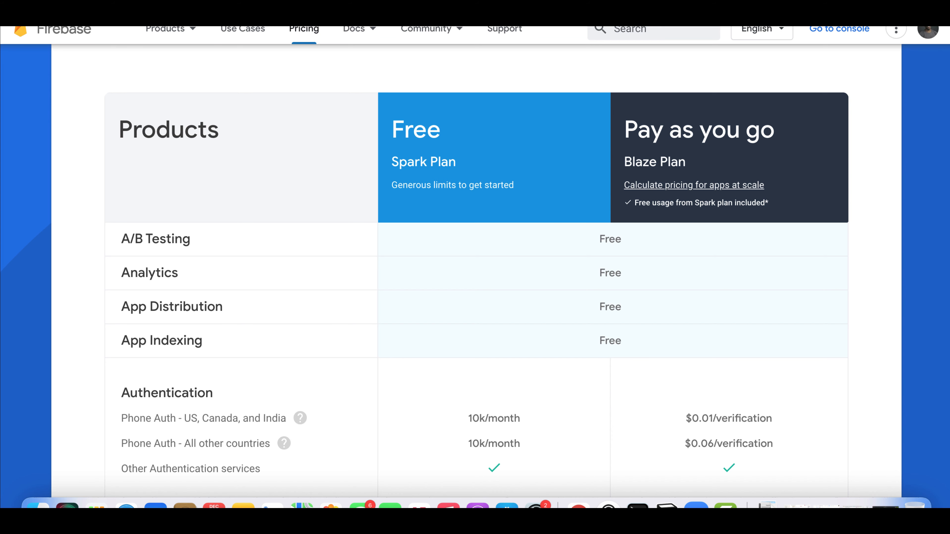
scroll(down, 3)
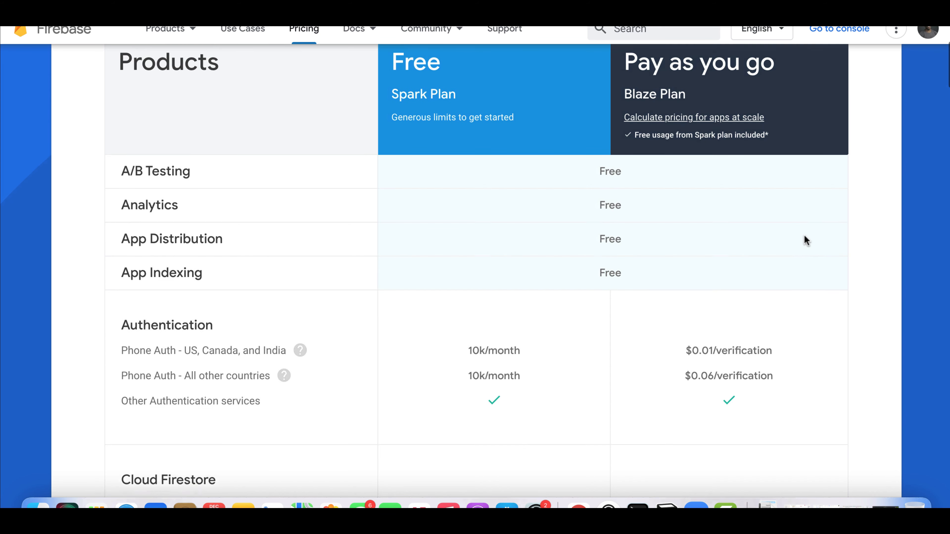
scroll(down, 3)
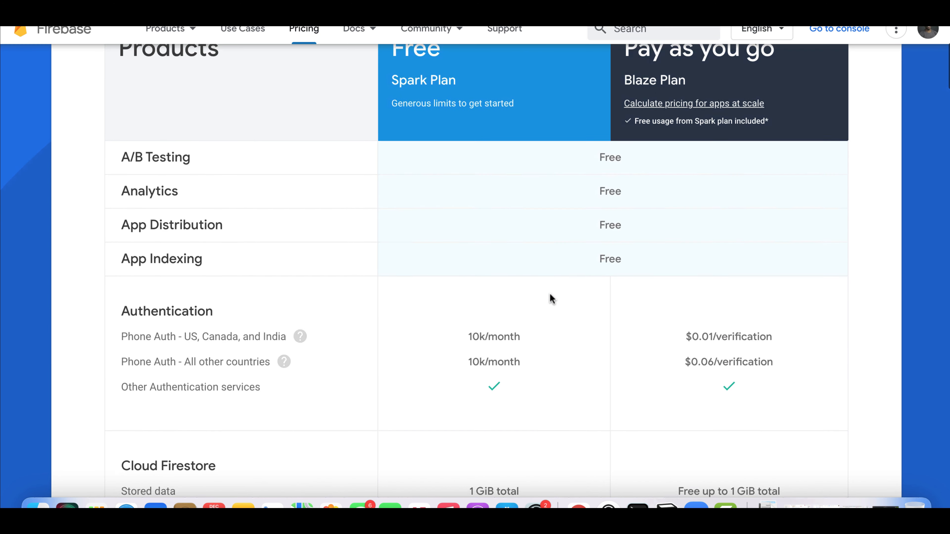
scroll(down, 3)
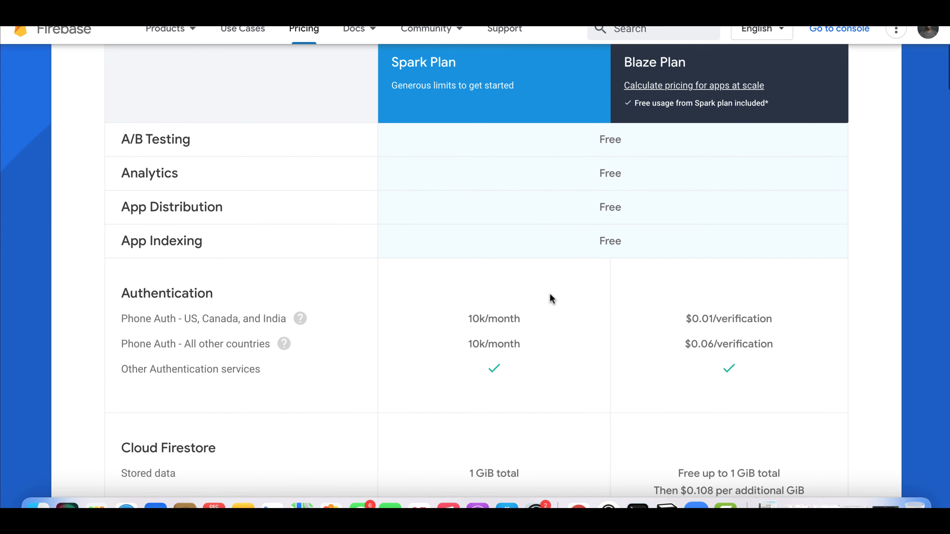
scroll(down, 3)
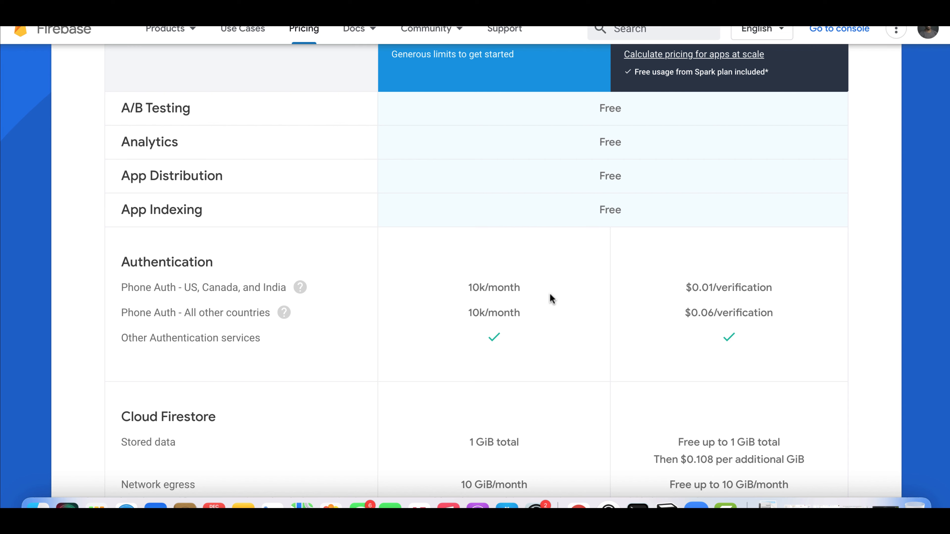
scroll(down, 3)
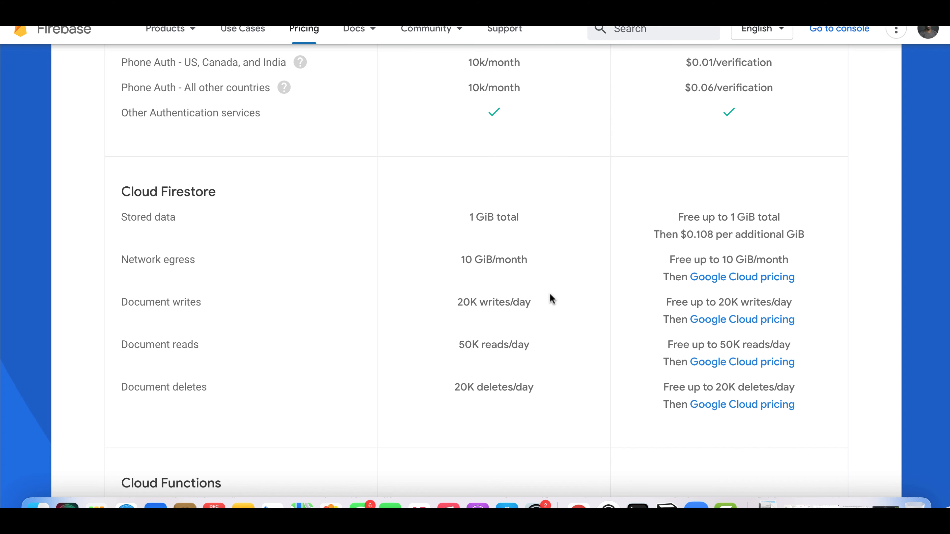
scroll(down, 3)
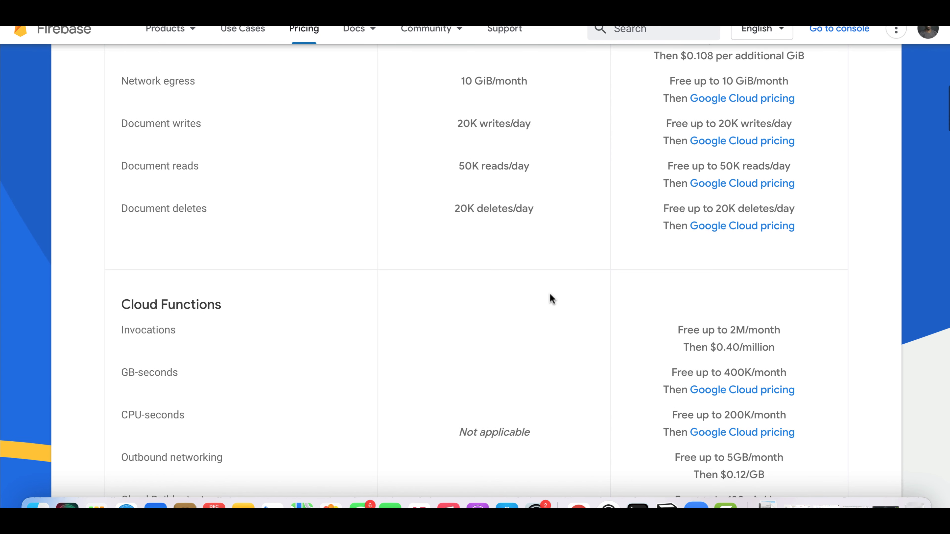
scroll(down, 3)
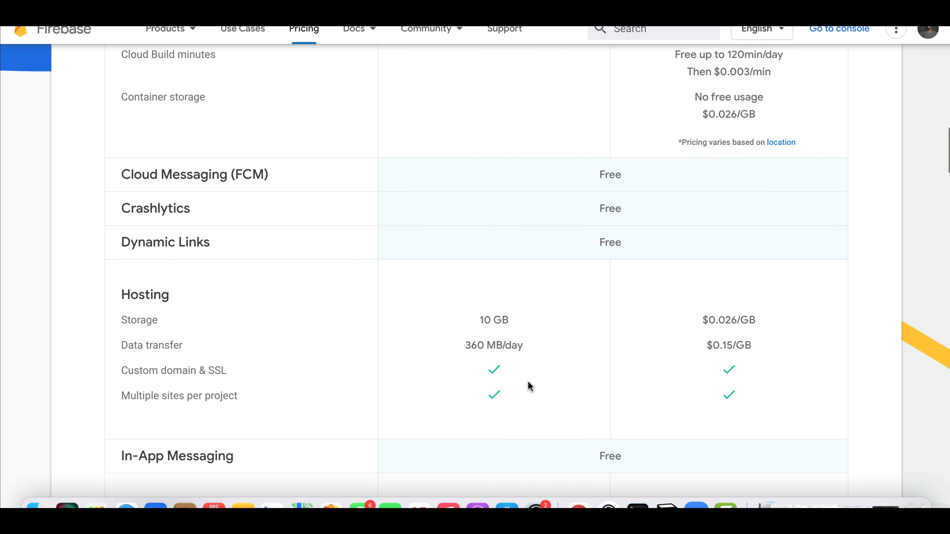
scroll(down, 3)
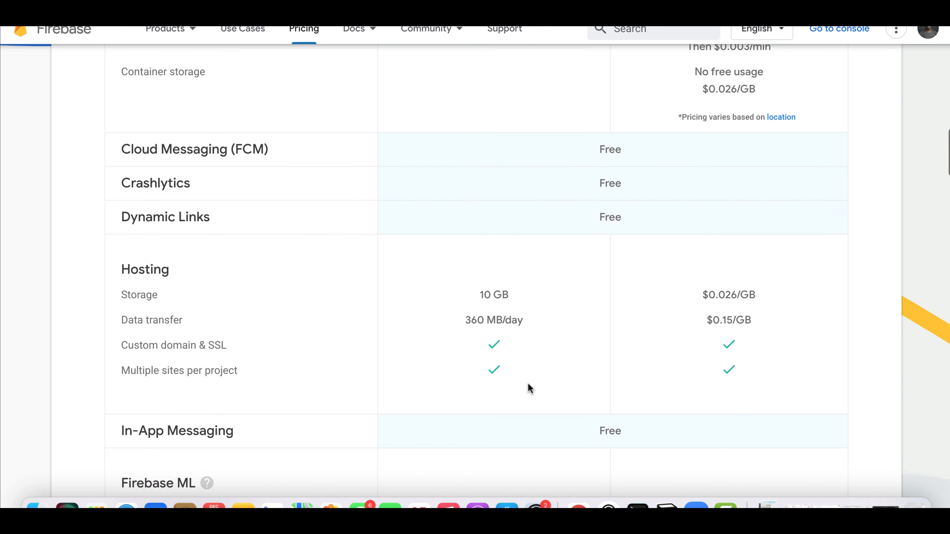
scroll(down, 3)
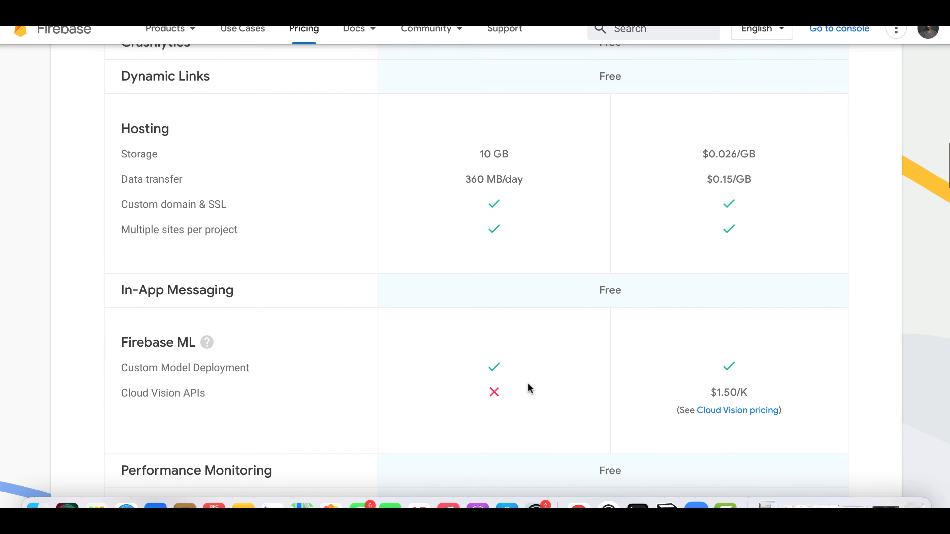
scroll(down, 3)
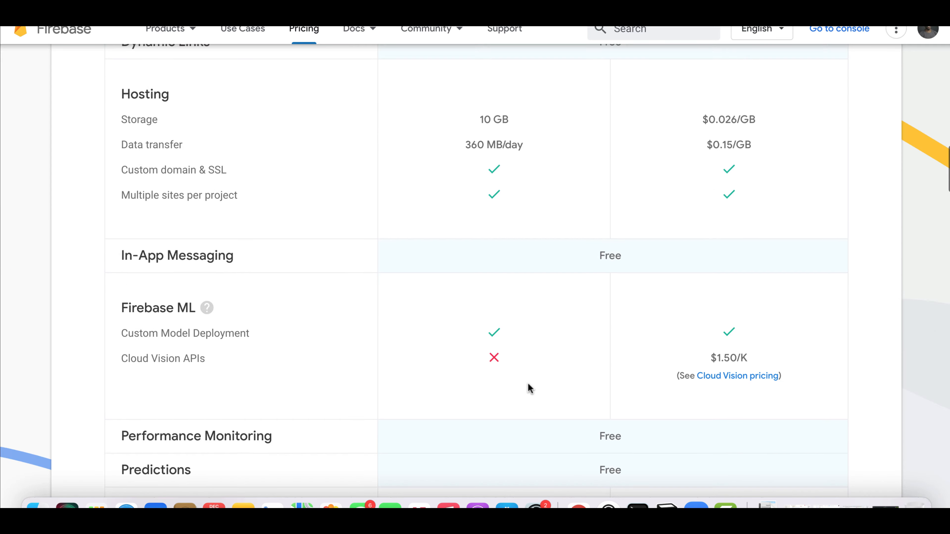
scroll(up, 3)
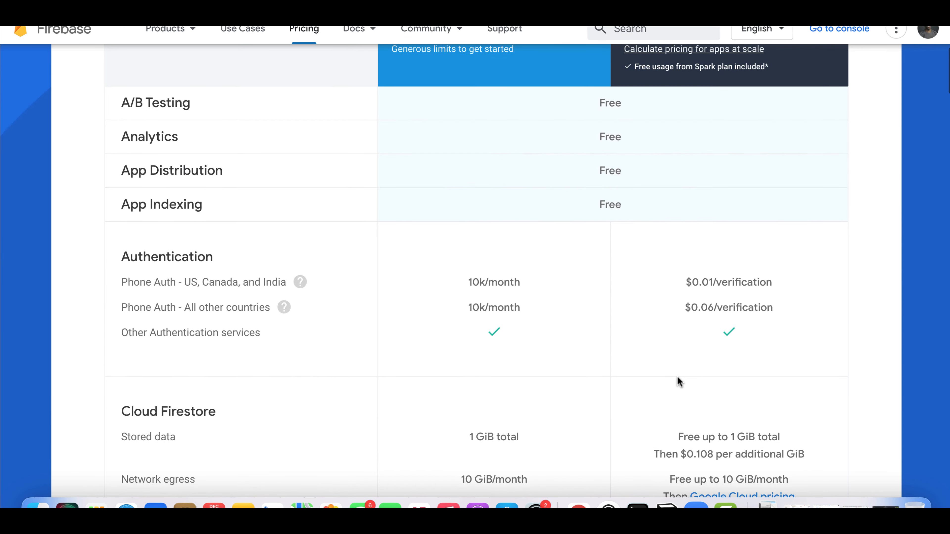
scroll(down, 3)
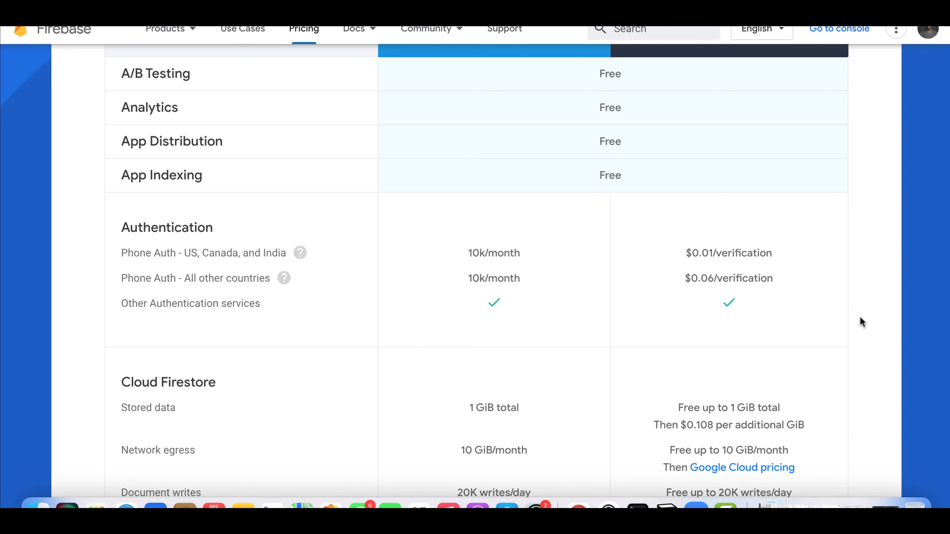
scroll(down, 3)
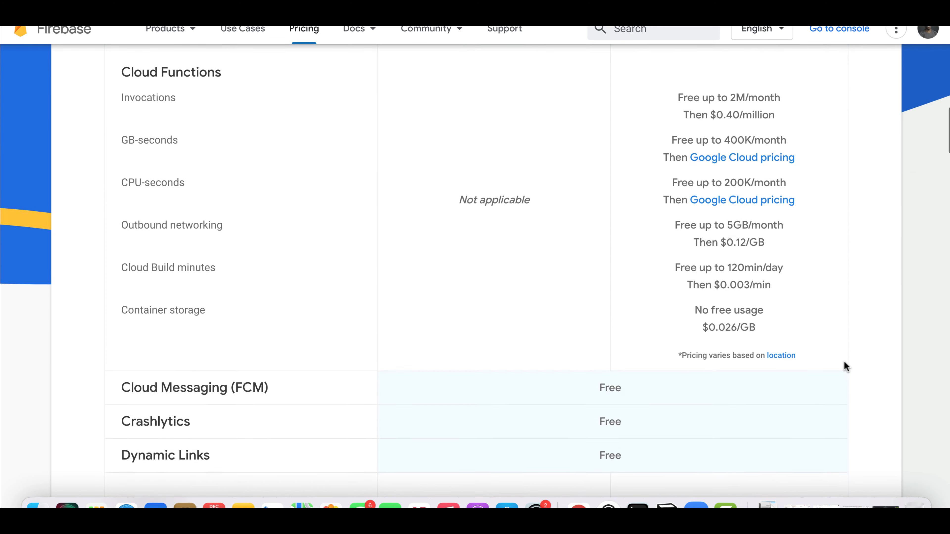
scroll(down, 3)
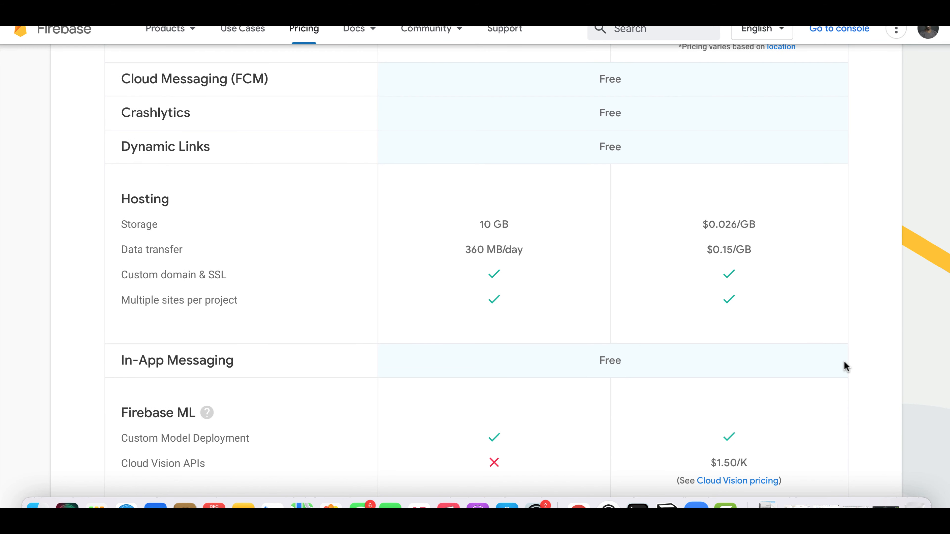
scroll(down, 3)
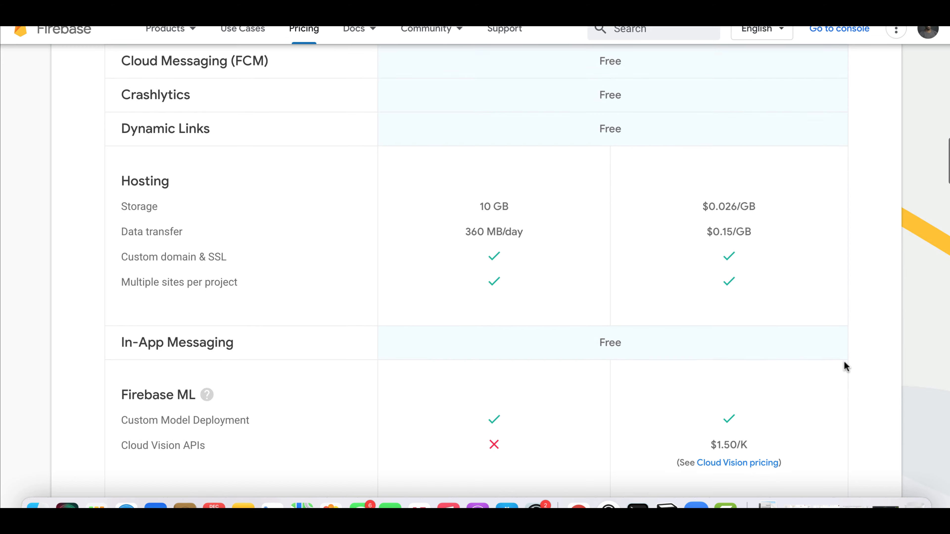
scroll(down, 3)
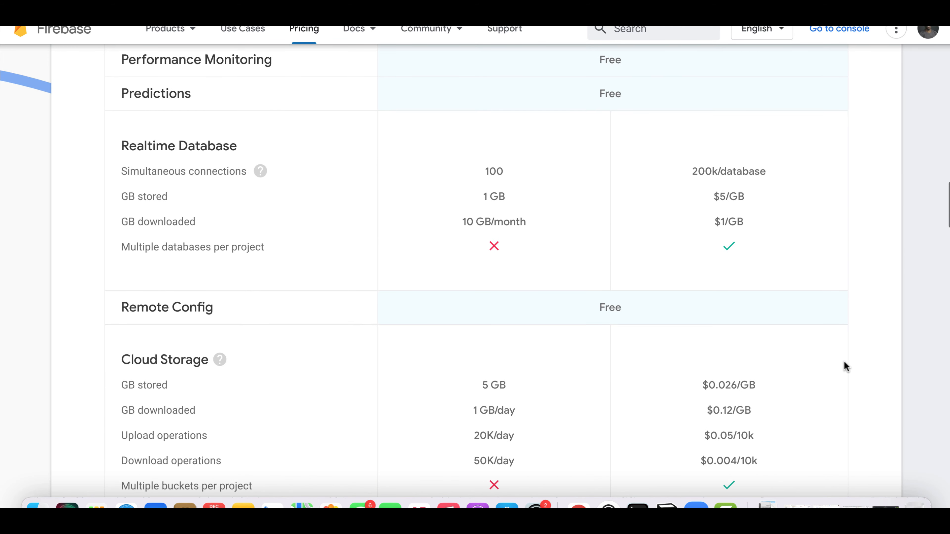
scroll(down, 3)
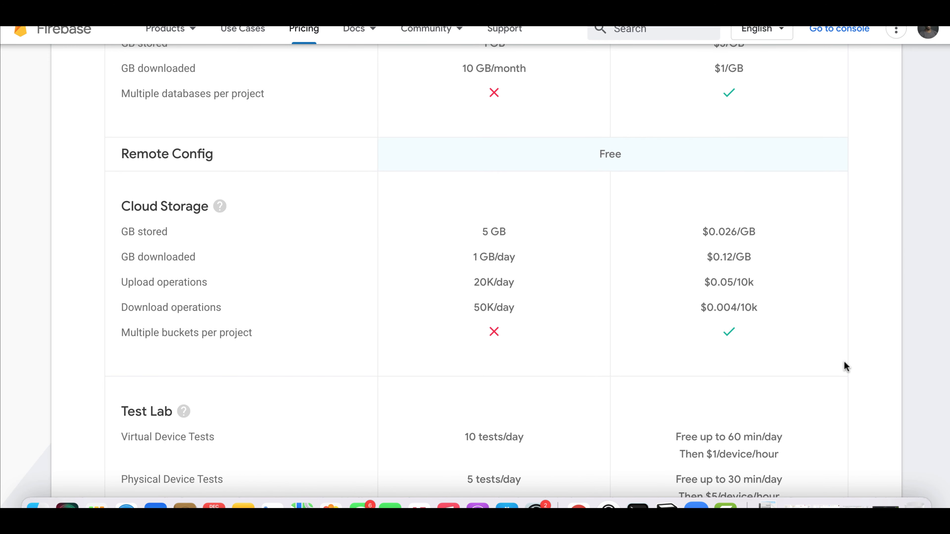